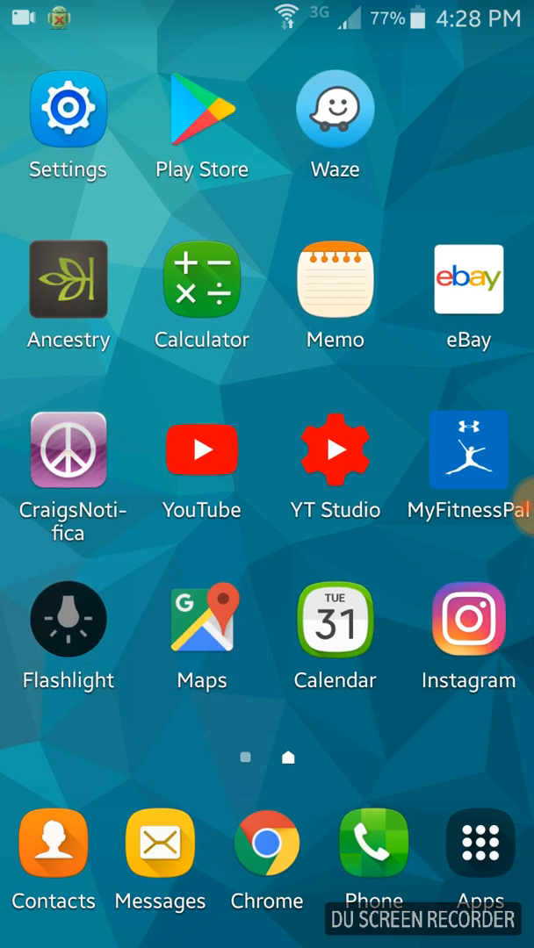
Step: Open the app drawer from the Apps icon in the dock
{"action": "left_click", "coordinate": [479, 843]}
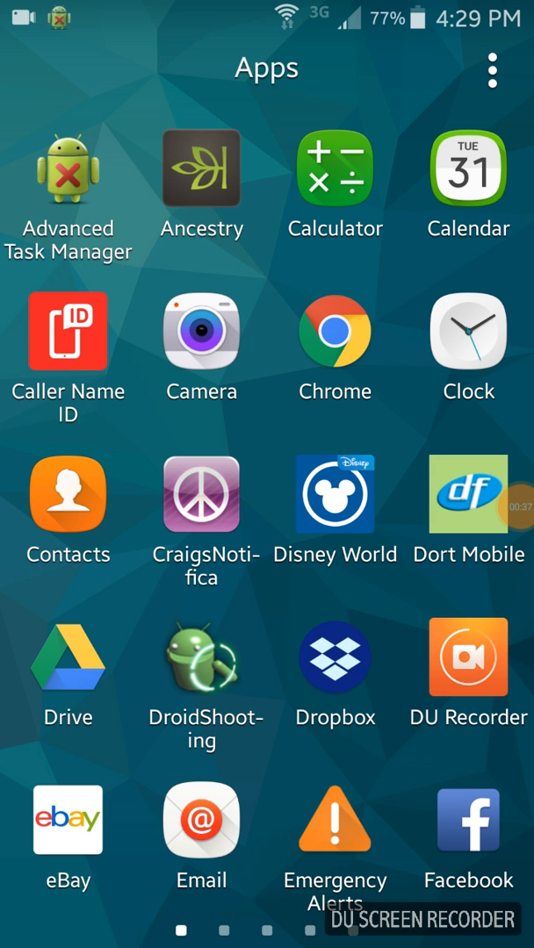
Step: Close the app drawer and go back to the main home screen page
{"action": "left_click", "coordinate": [68, 820]}
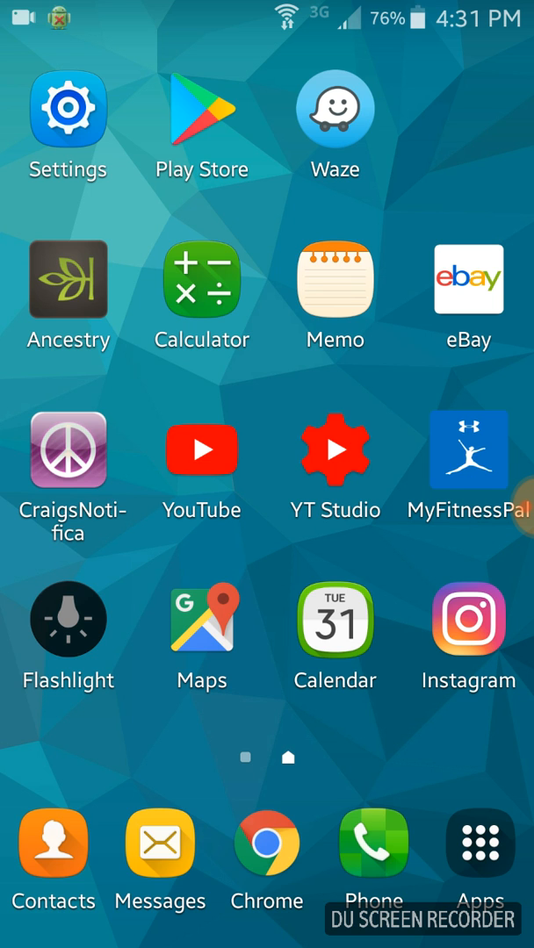
Step: Expand the DU Recorder floating bubble to show pause, stop and tools buttons
{"action": "left_click", "coordinate": [372, 844]}
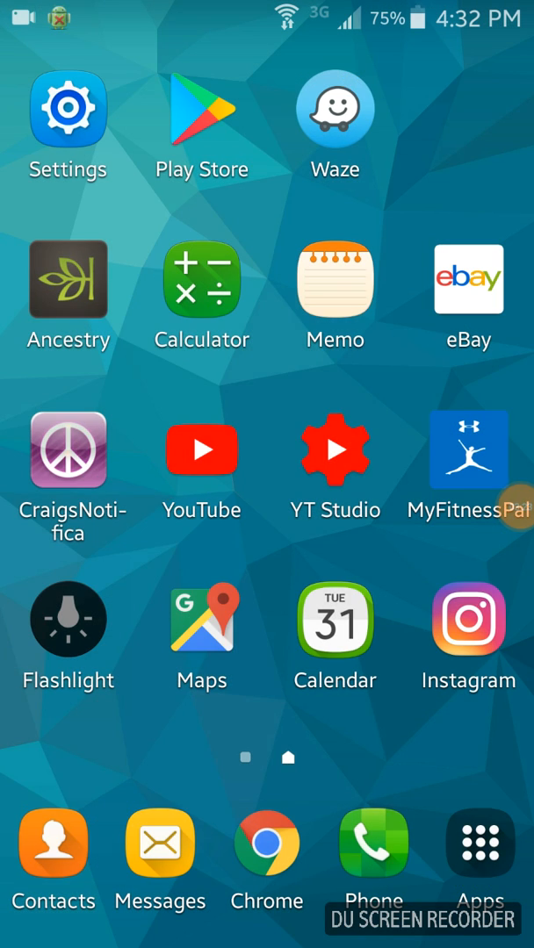
{"action": "left_click", "coordinate": [504, 506]}
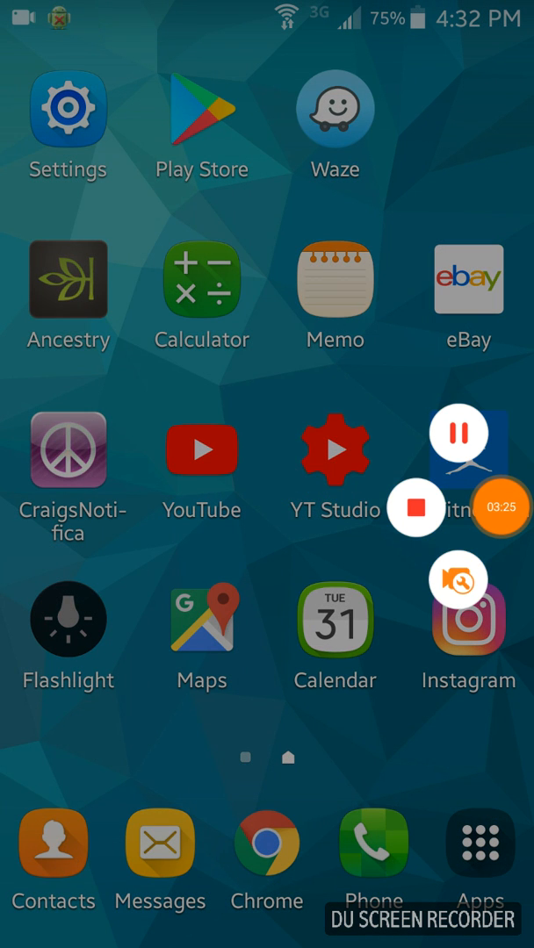